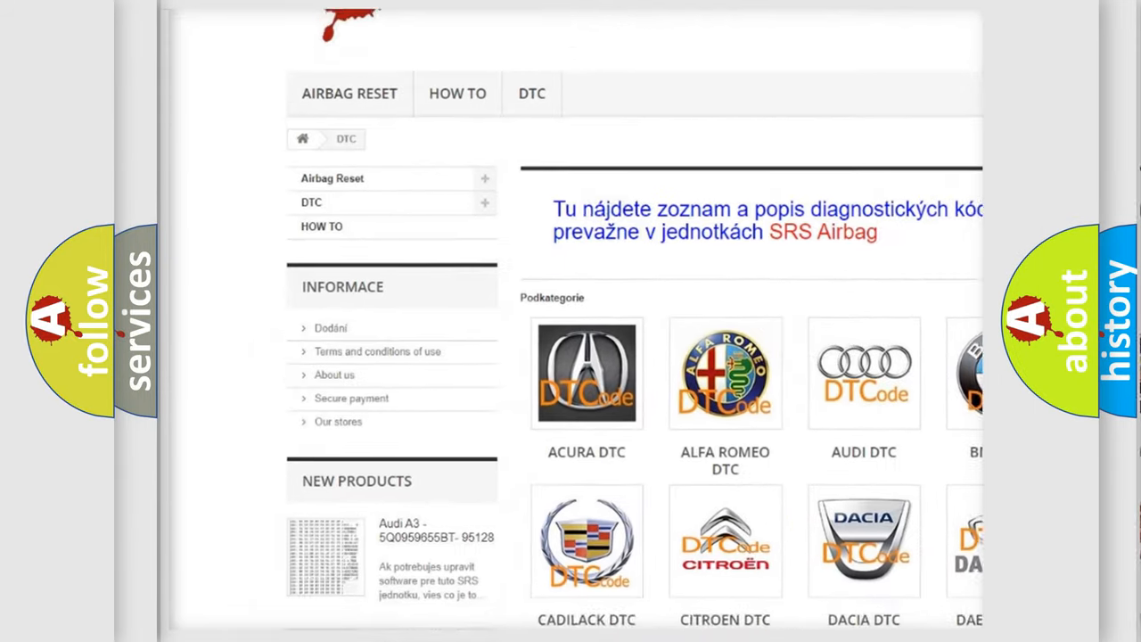
# - Scroll the DTC brand grid and open the DAEWOO DTC code list
pyautogui.scroll(-3)
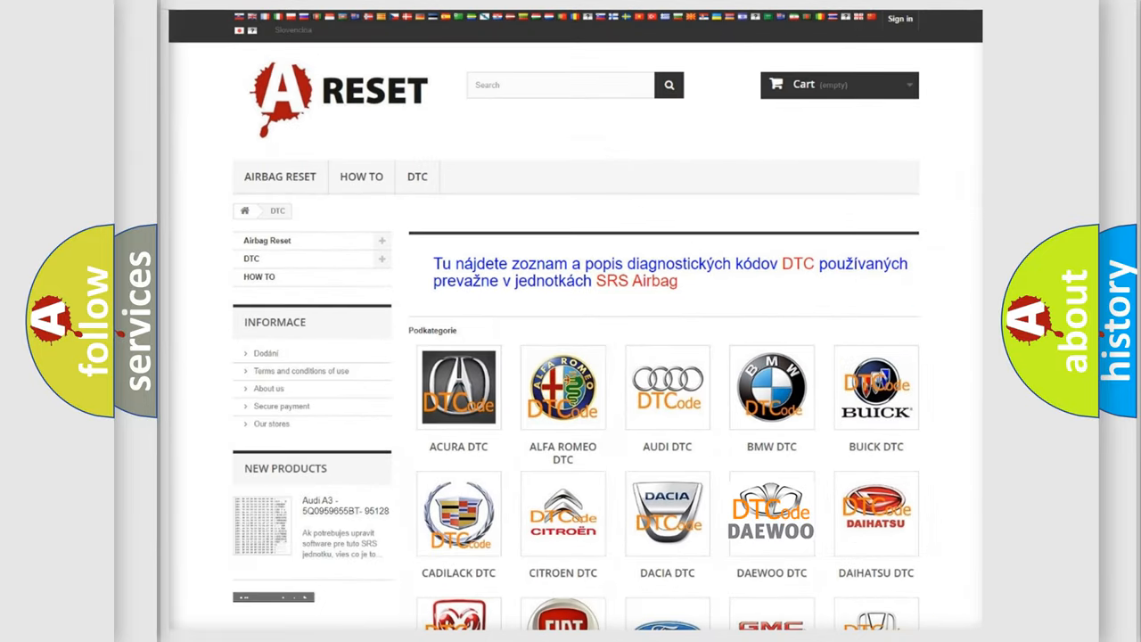
pyautogui.click(772, 513)
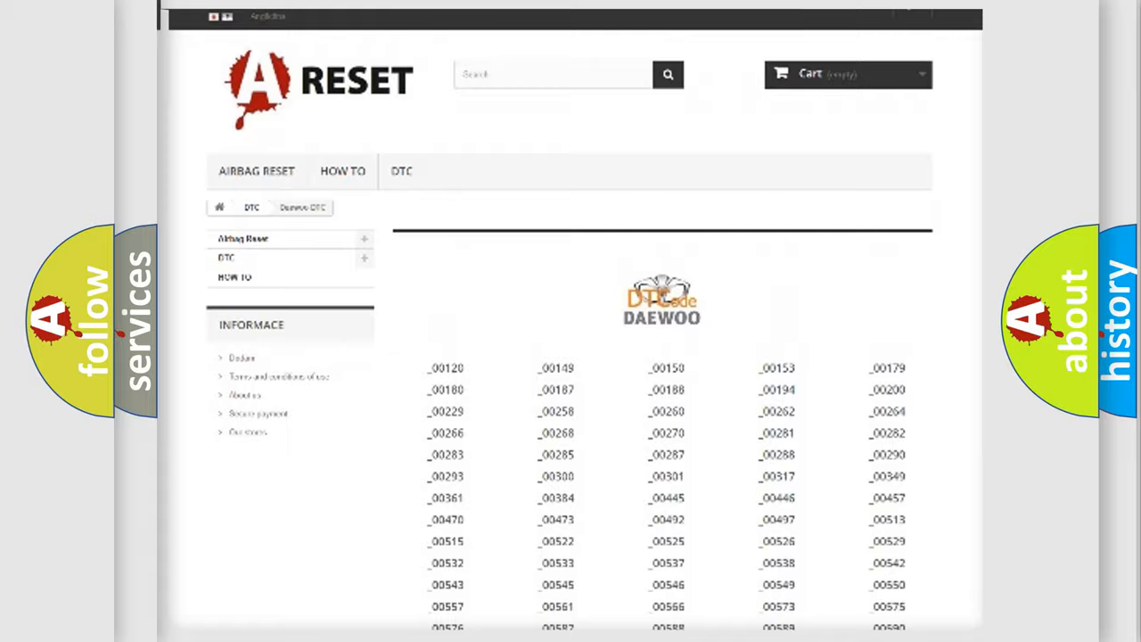